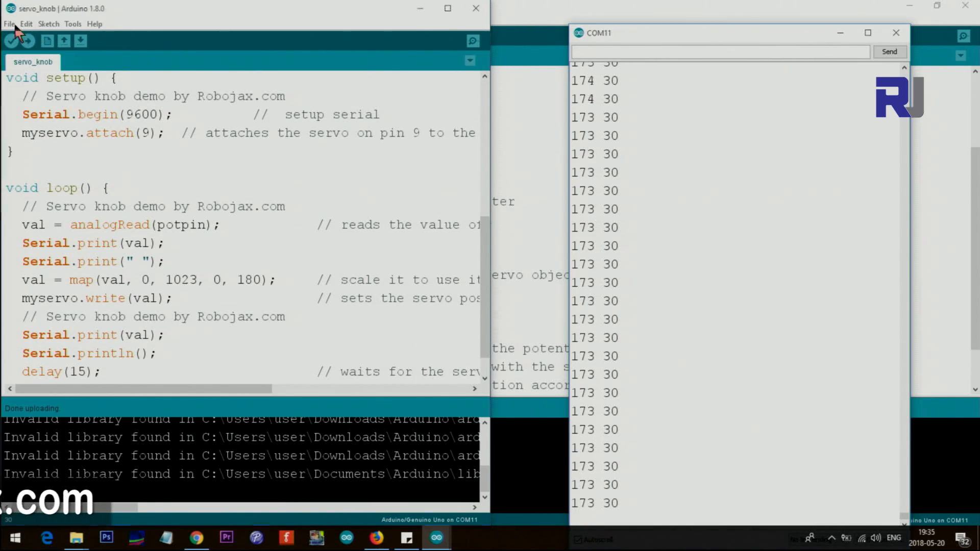
# Open the Servo library's Knob example sketch from the File menu
pyautogui.click(8, 23)
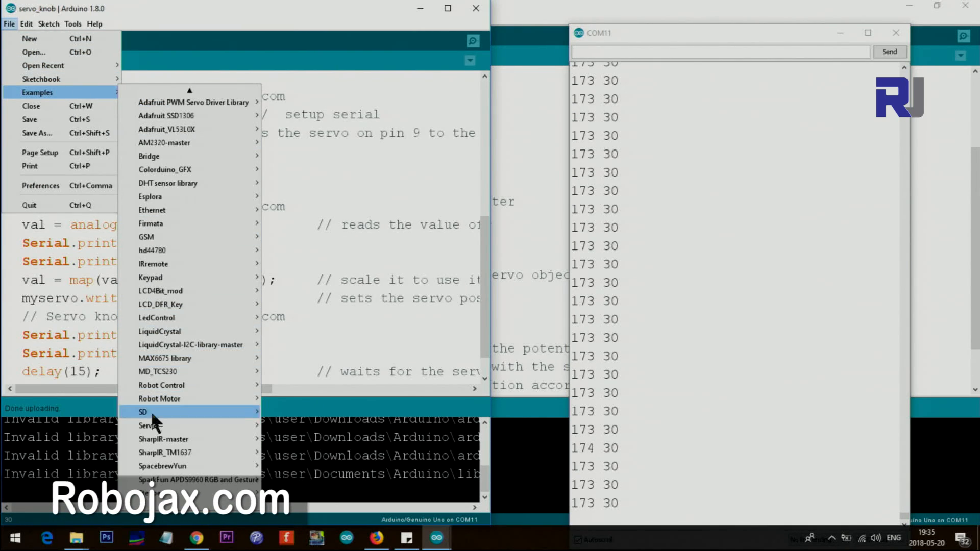
pyautogui.moveTo(148, 426)
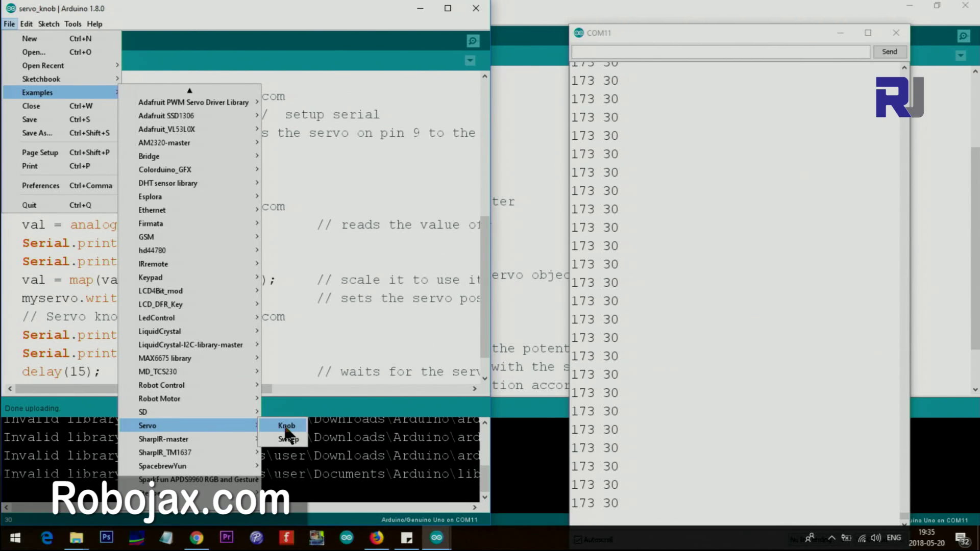
pyautogui.click(281, 426)
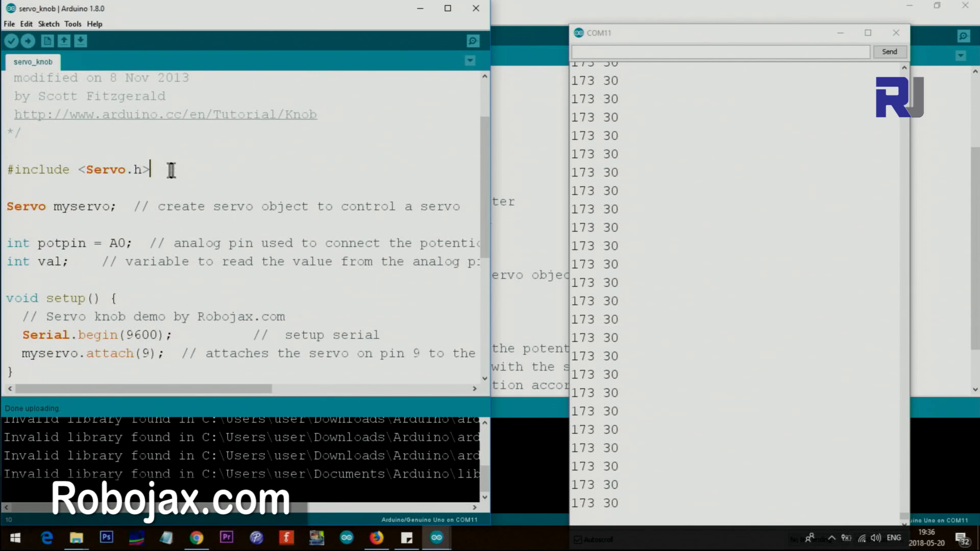
pyautogui.doubleClick(105, 169)
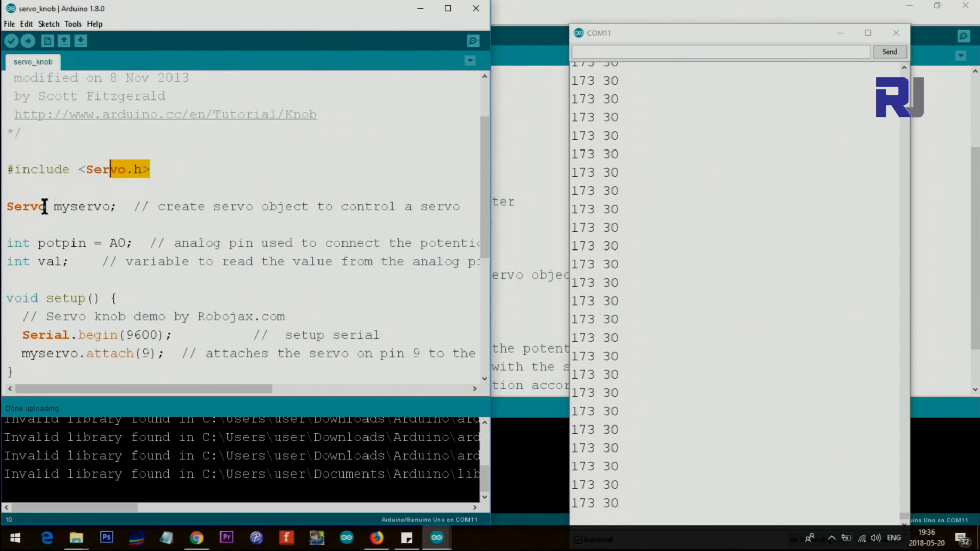
pyautogui.moveTo(53, 206)
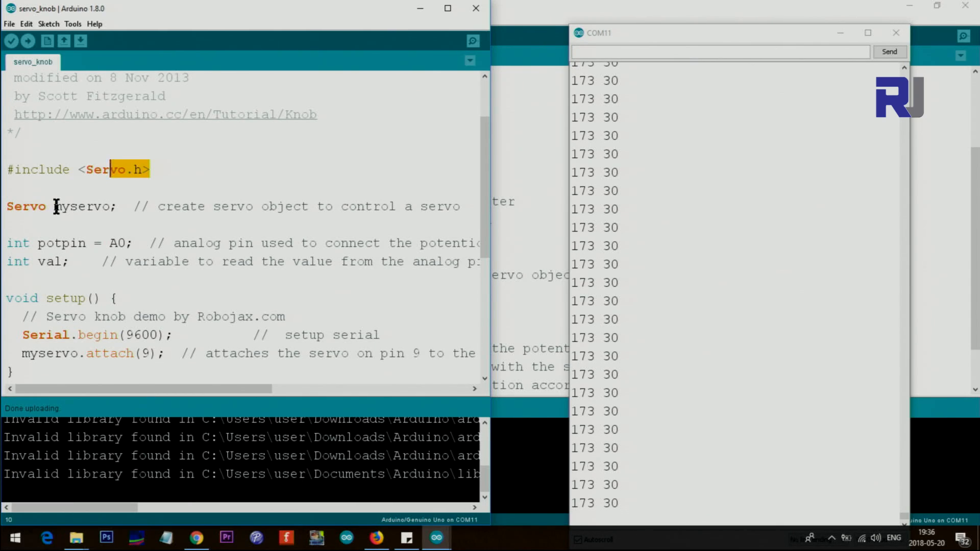
pyautogui.doubleClick(81, 206)
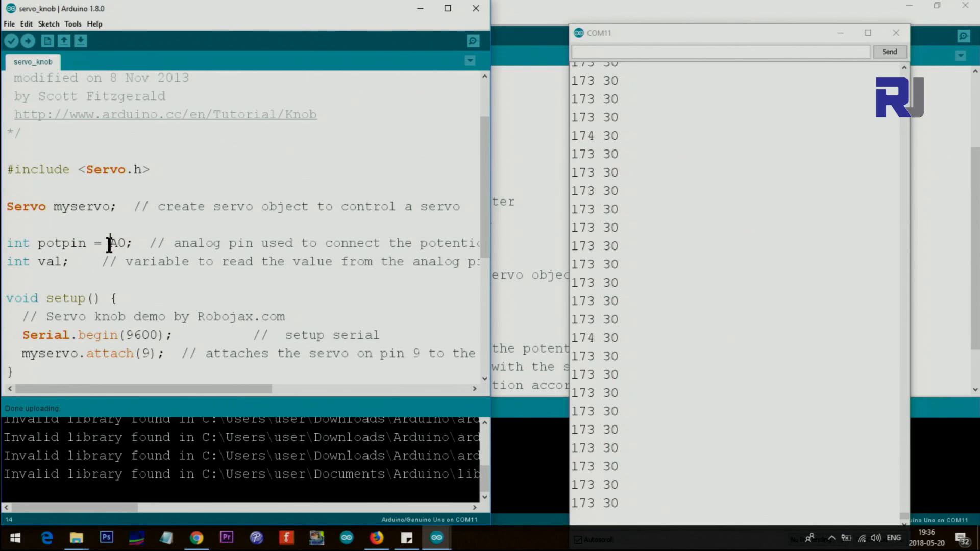
pyautogui.doubleClick(116, 243)
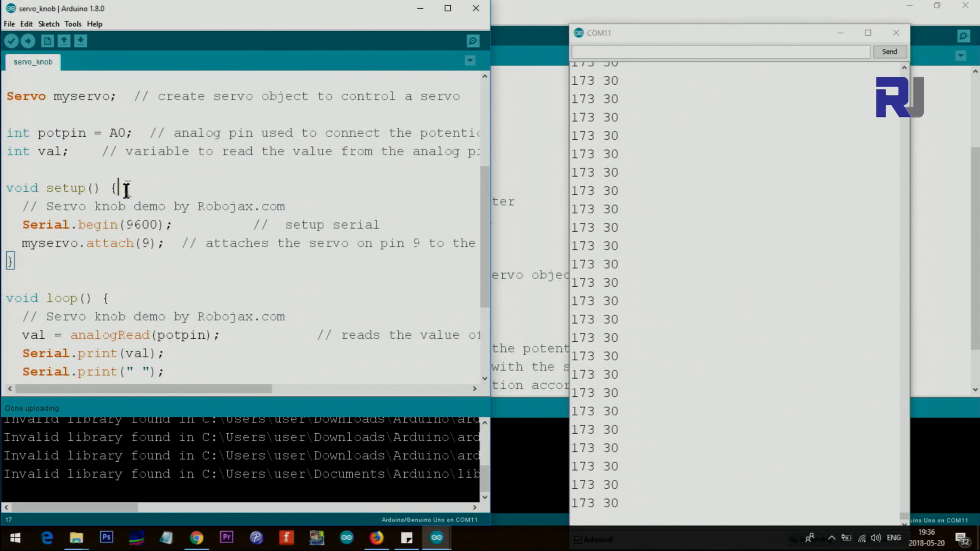
pyautogui.doubleClick(99, 225)
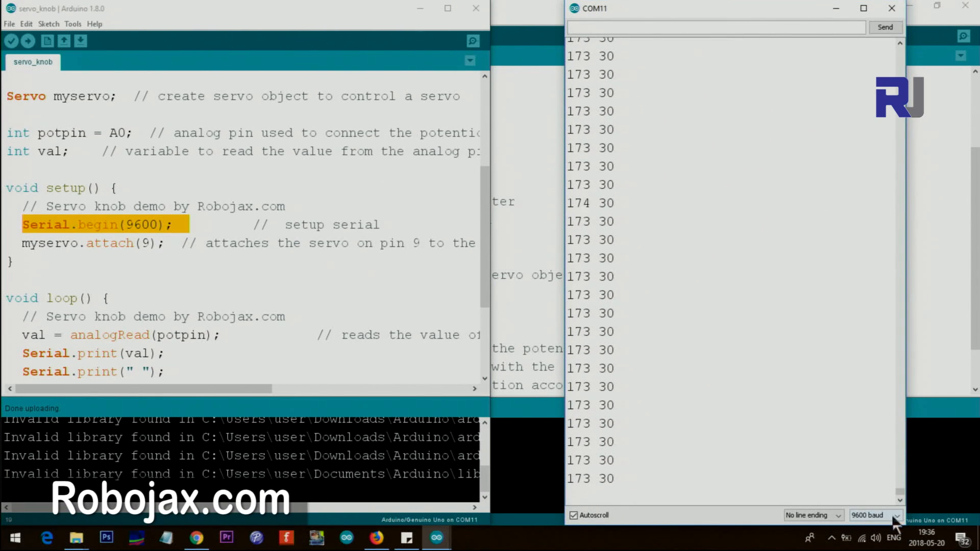
pyautogui.moveTo(652, 246)
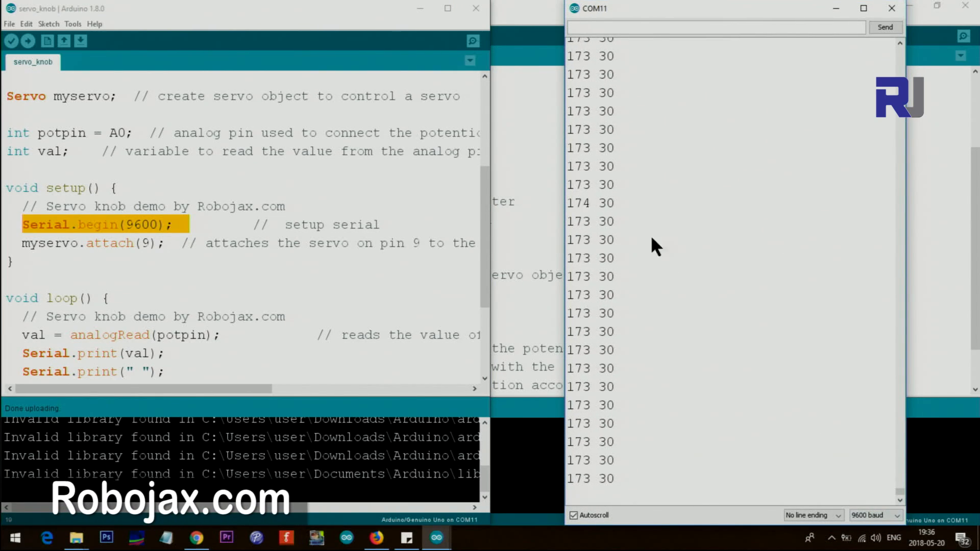
pyautogui.click(30, 243)
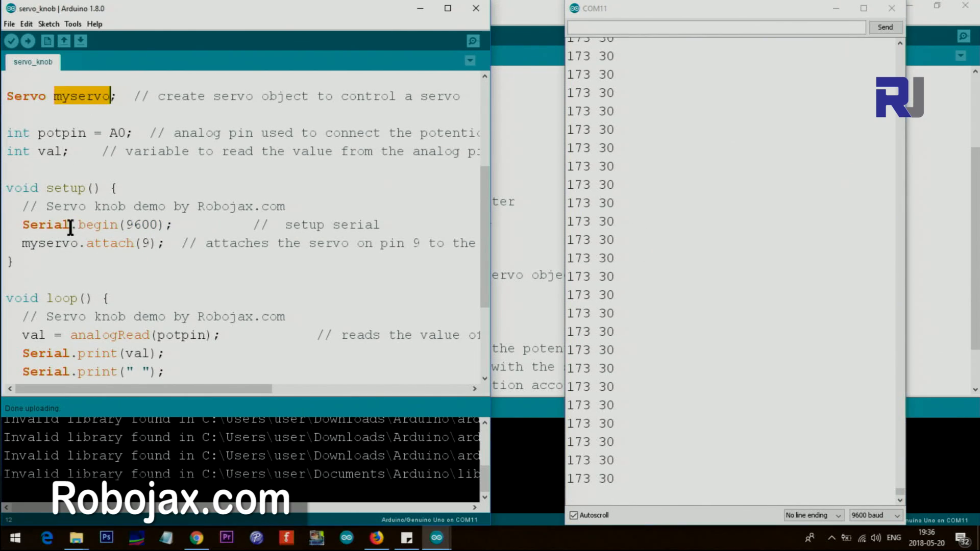
pyautogui.doubleClick(46, 243)
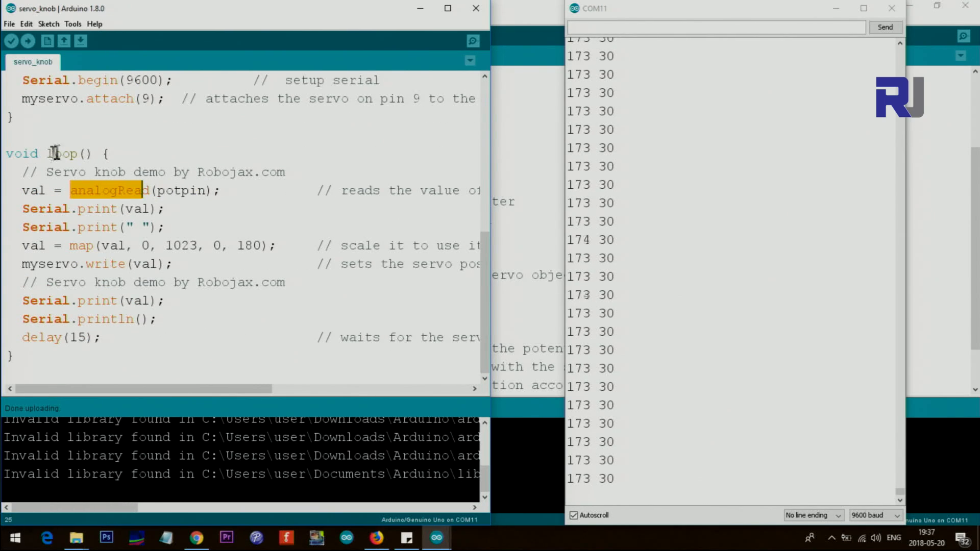
pyautogui.doubleClick(32, 190)
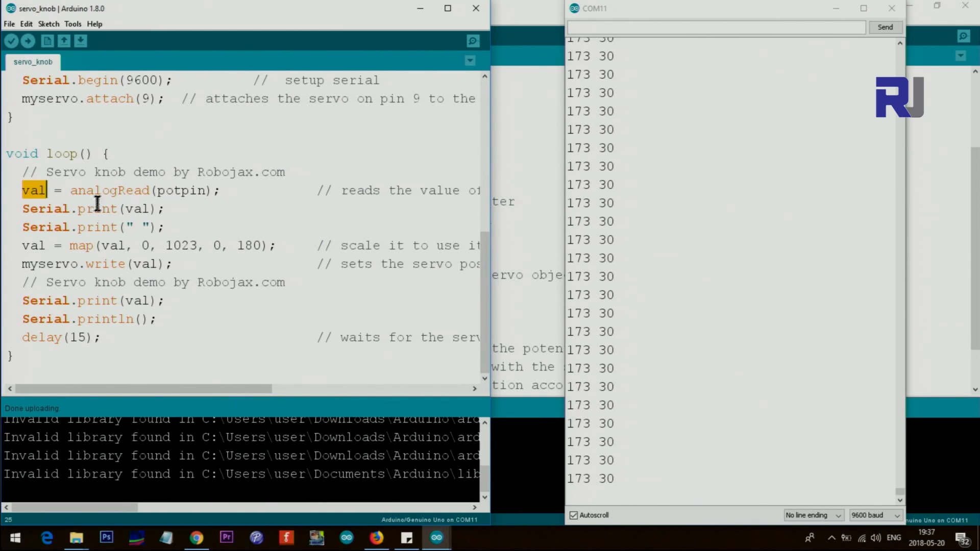
pyautogui.doubleClick(137, 209)
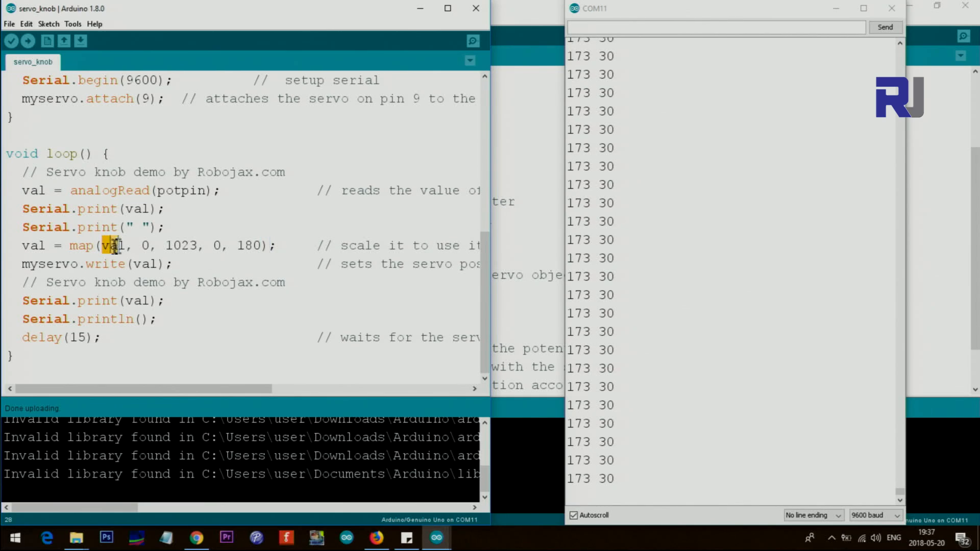
pyautogui.click(39, 190)
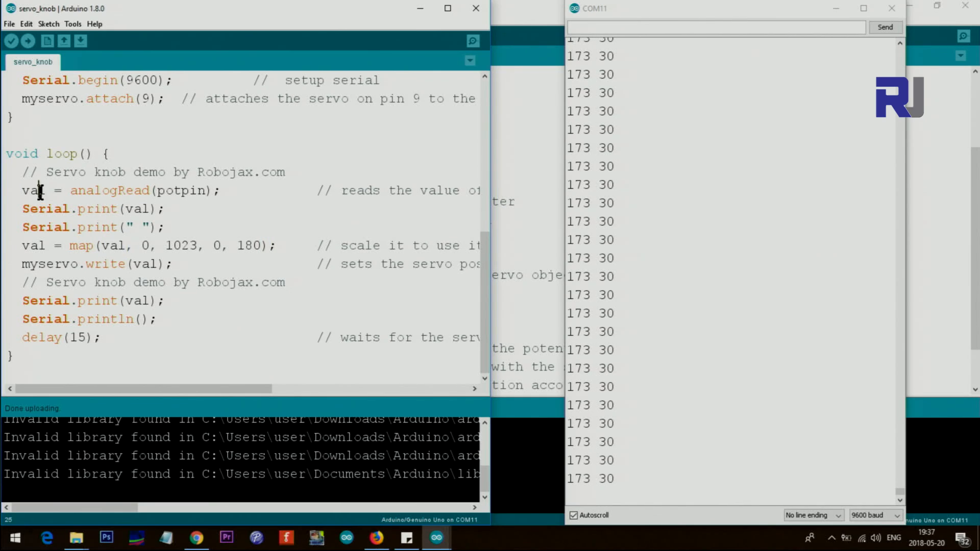
pyautogui.doubleClick(144, 245)
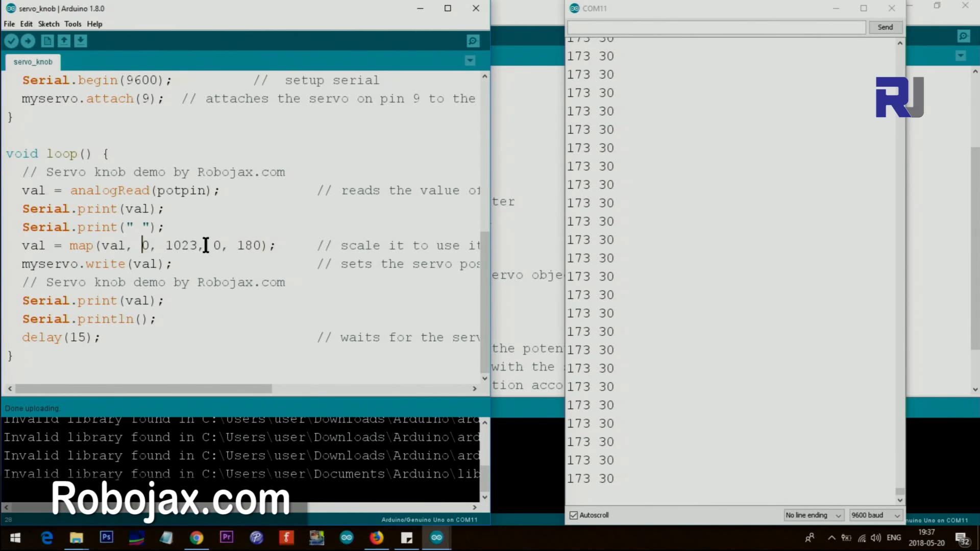
pyautogui.doubleClick(181, 246)
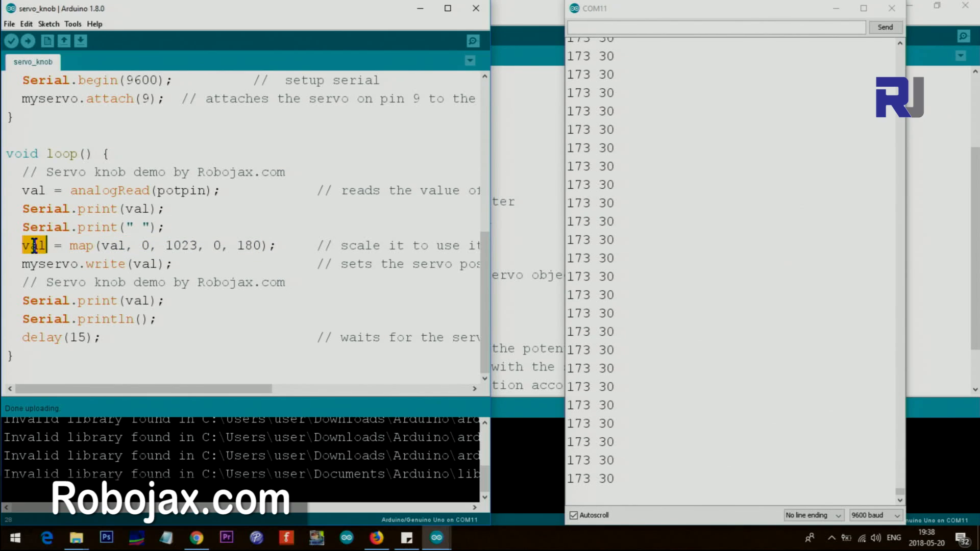
pyautogui.click(35, 245)
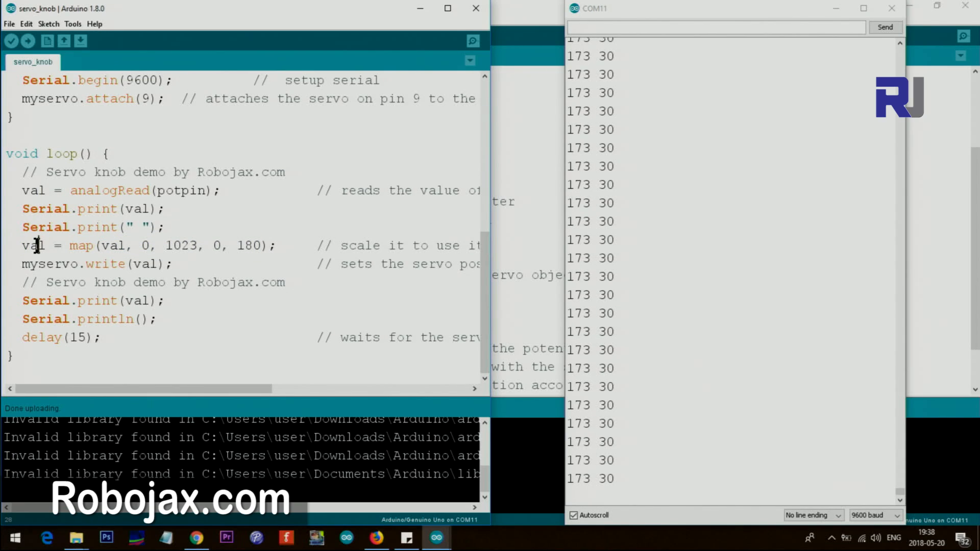
pyautogui.click(45, 264)
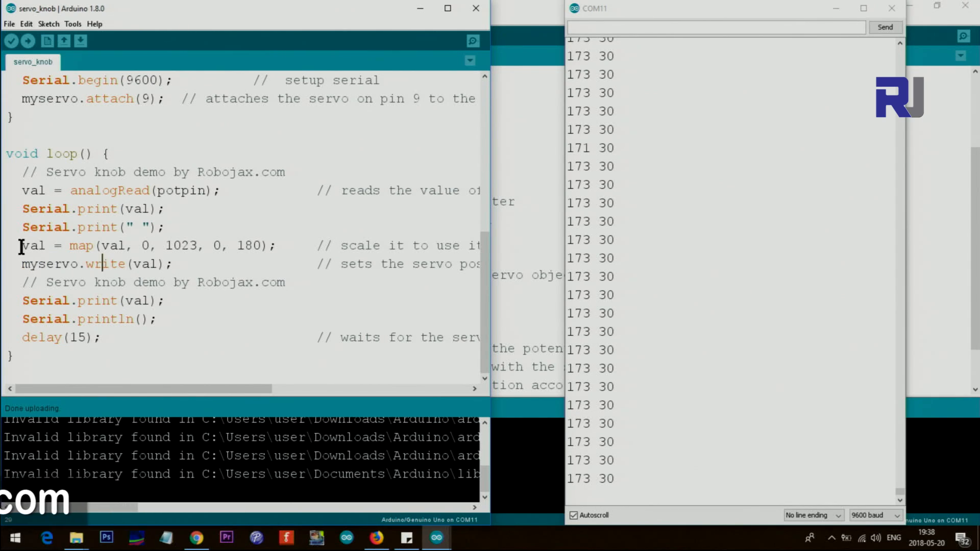
pyautogui.doubleClick(145, 264)
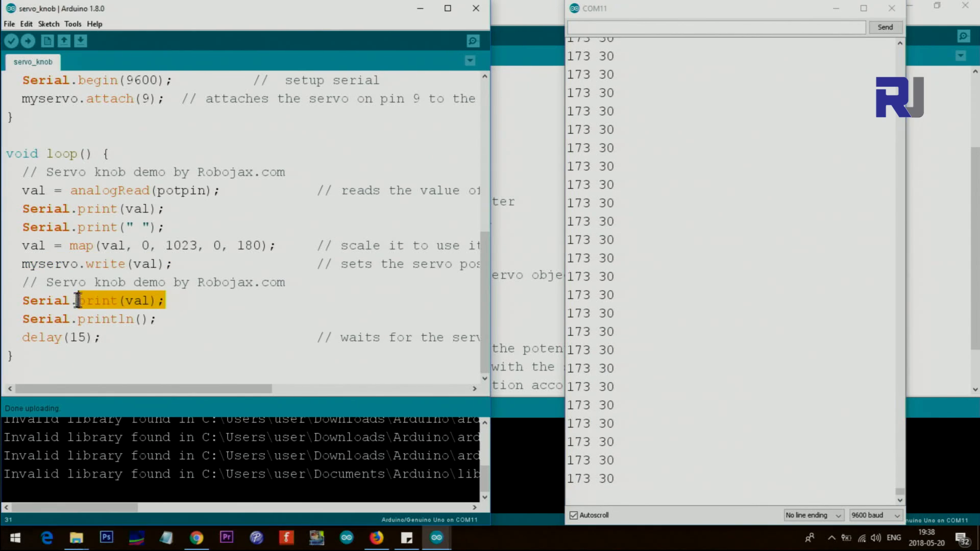
# Select the value 15 in the loop's delay(15) call for replacement
pyautogui.doubleClick(146, 264)
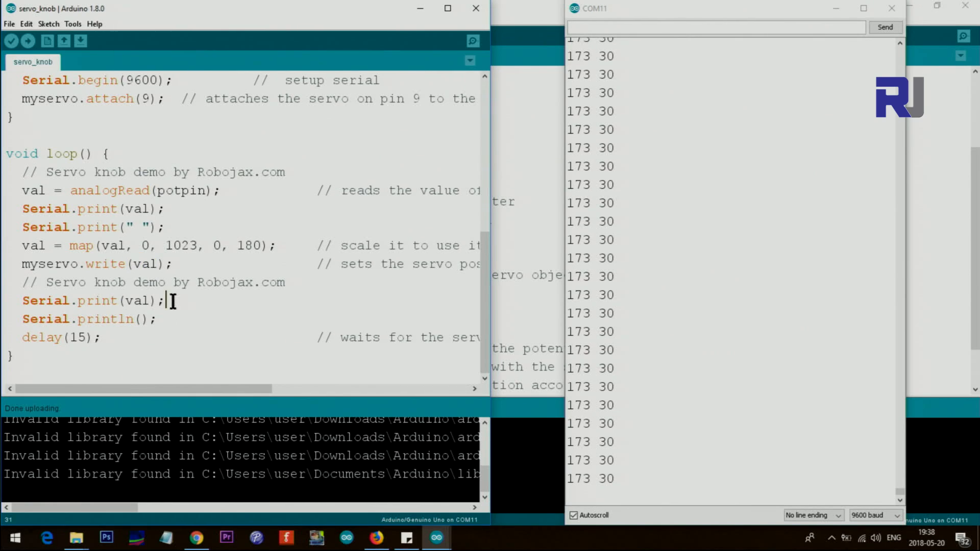
pyautogui.tripleClick(92, 300)
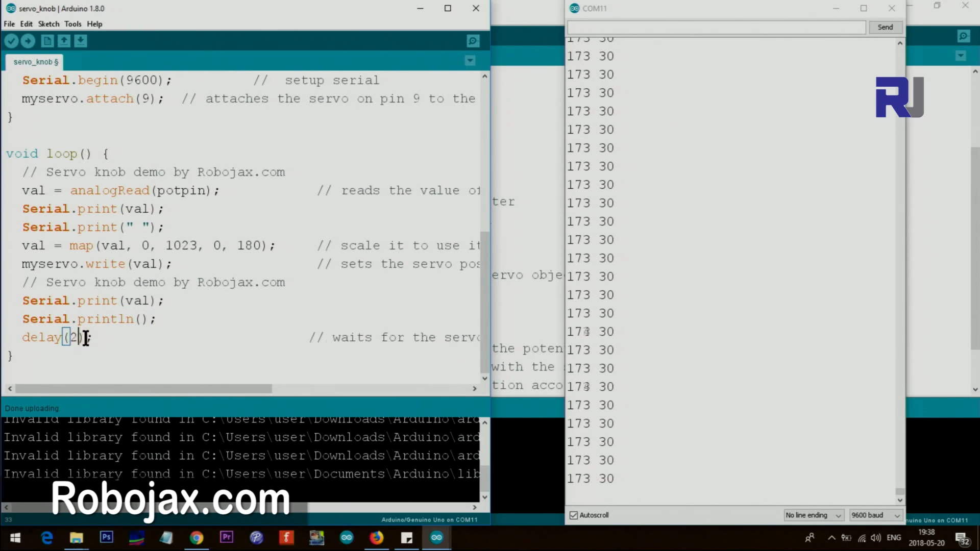
# Change the delay to 200 ms and upload the servo_knob sketch to the board
pyautogui.write('00')
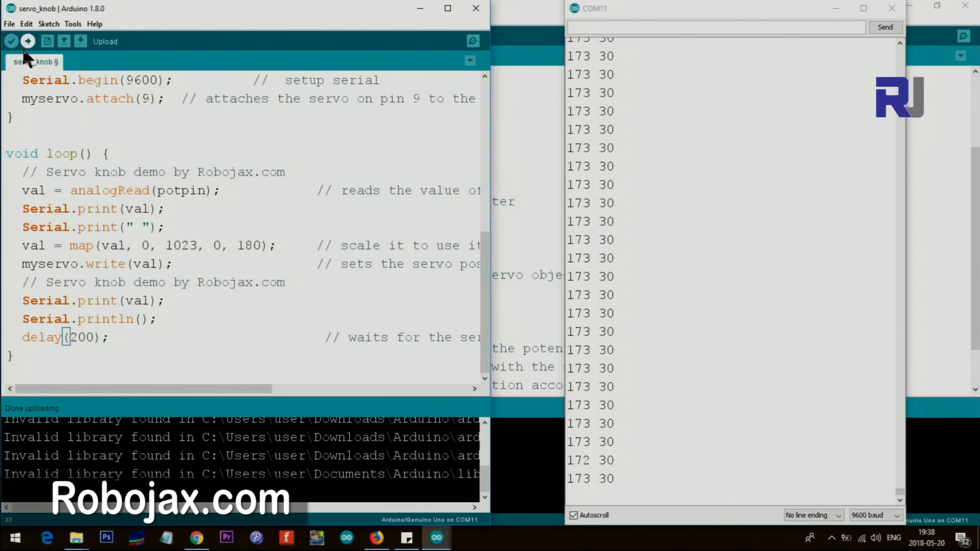
pyautogui.click(28, 42)
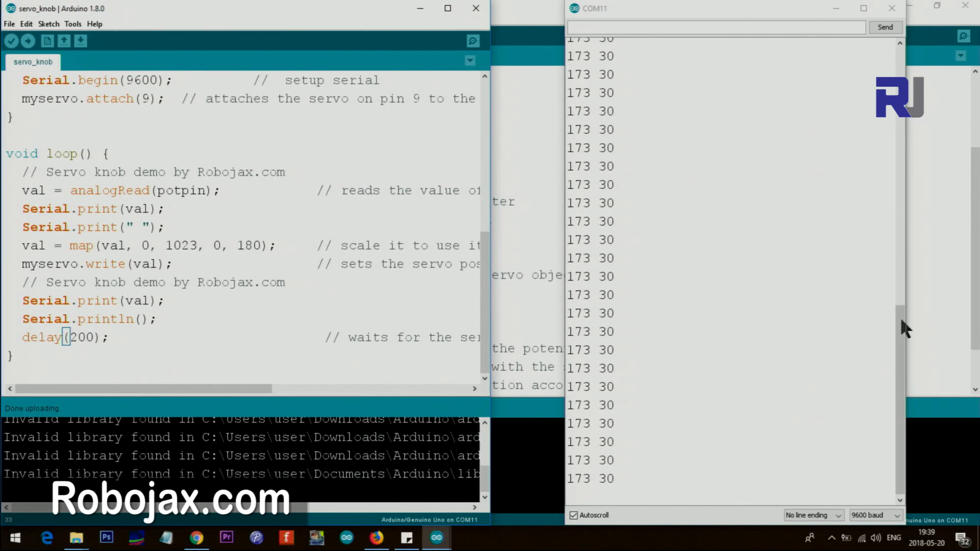
pyautogui.moveTo(595, 336)
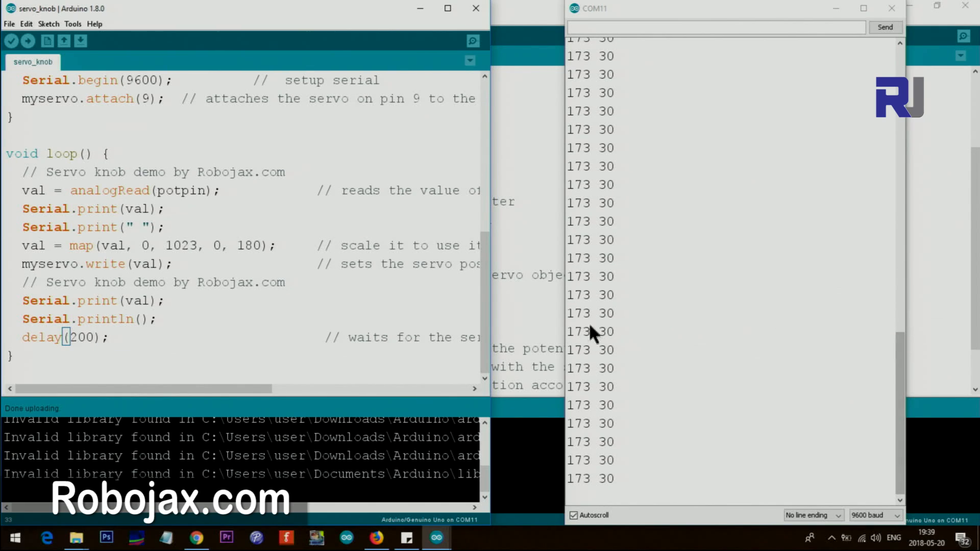
pyautogui.moveTo(602, 328)
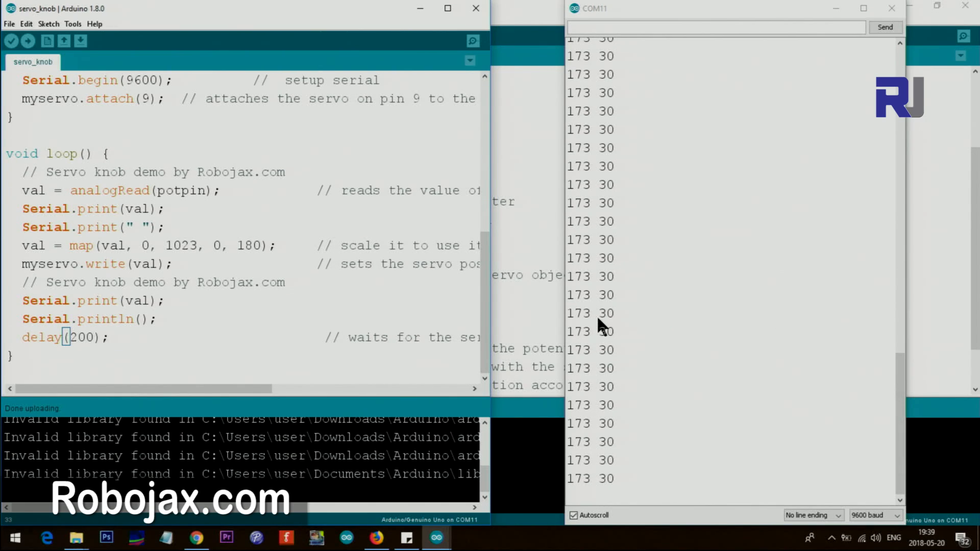